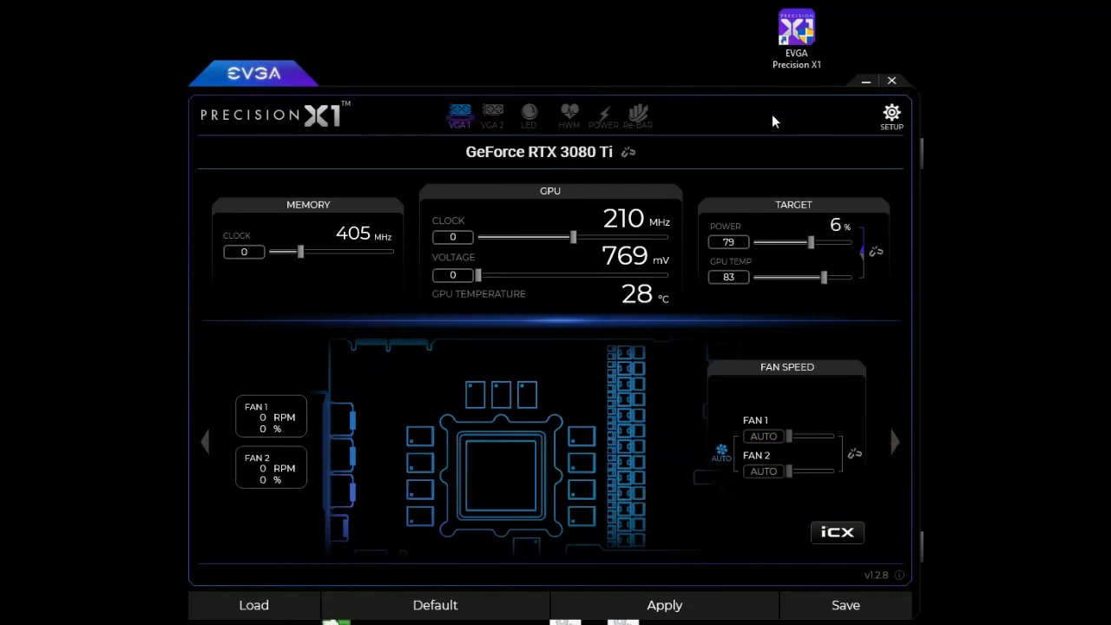
pyautogui.moveTo(782, 125)
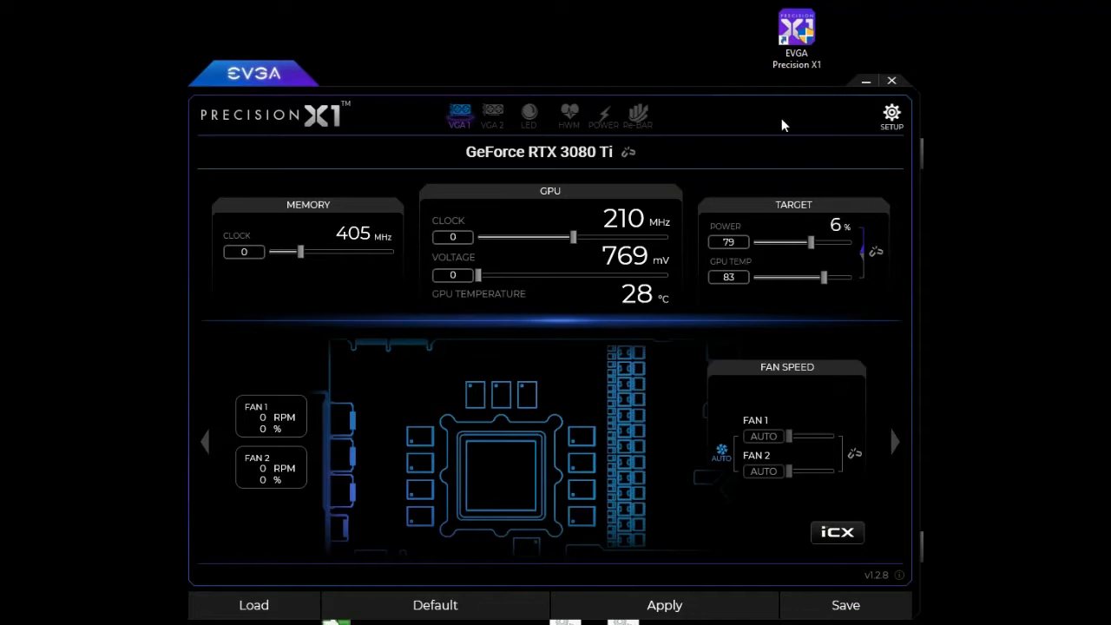
pyautogui.moveTo(494, 118)
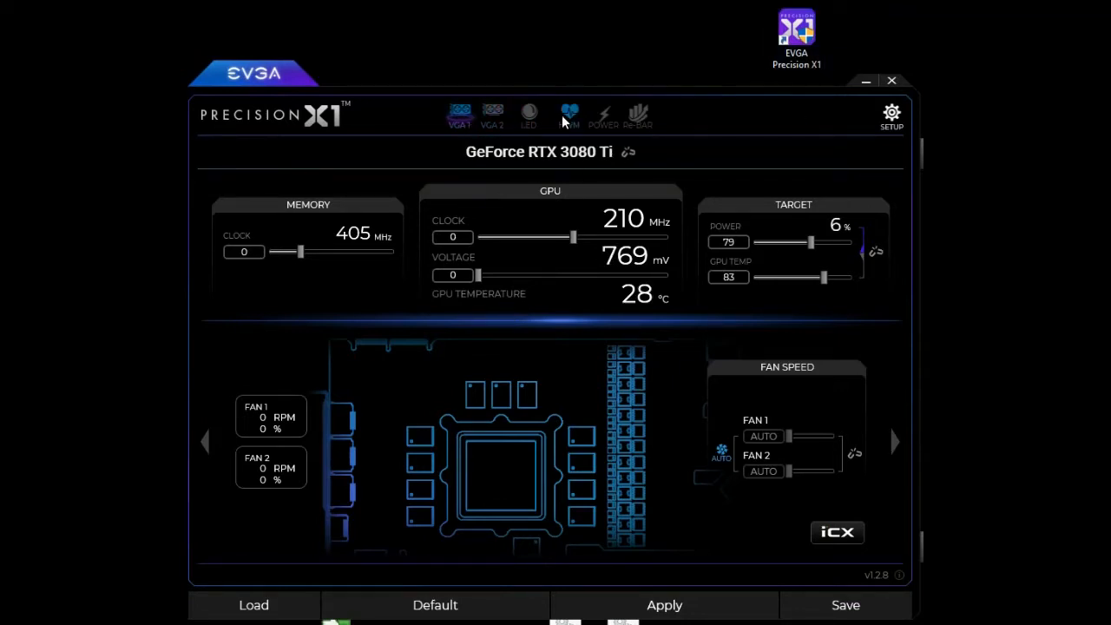
# Dim the Zone 0 light bar briefly, then leave it red at full brightness
pyautogui.click(528, 115)
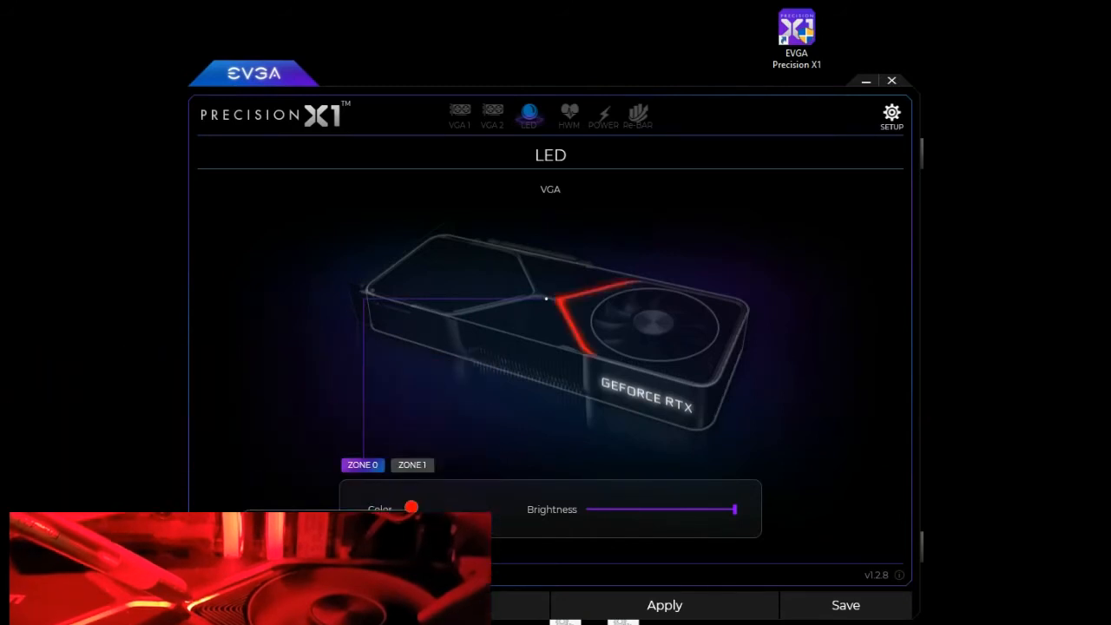
pyautogui.click(412, 507)
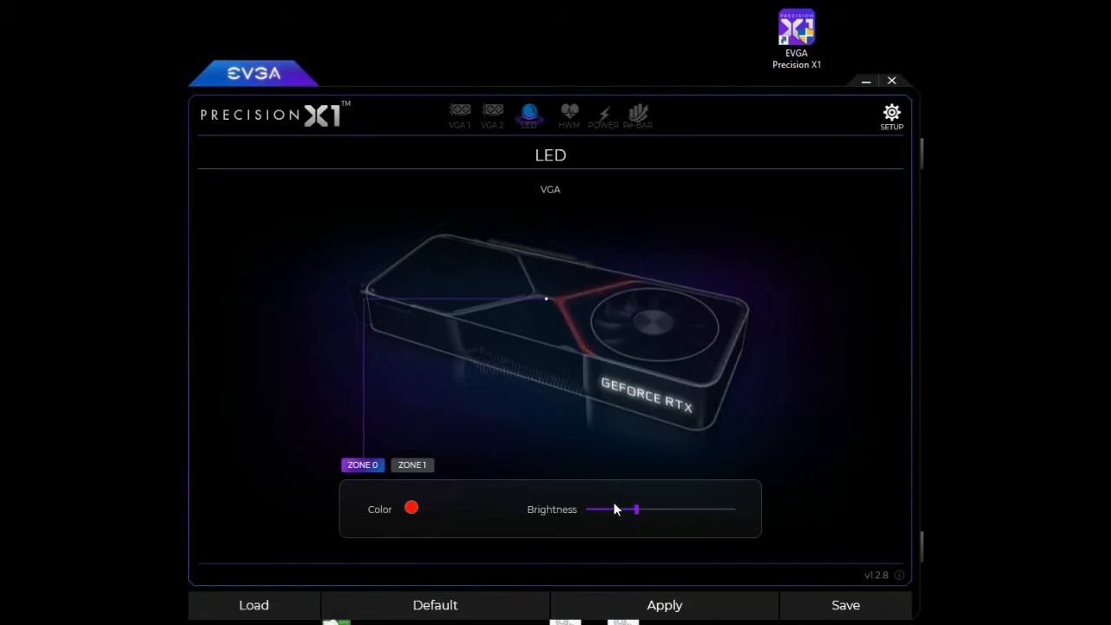
pyautogui.click(409, 465)
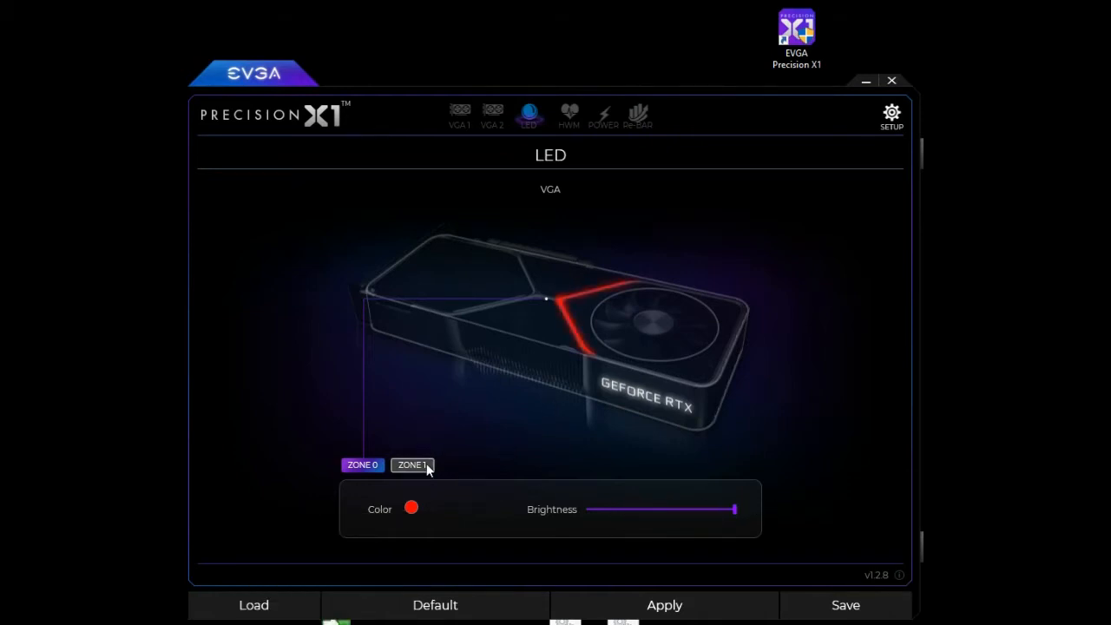
# Turn the Zone 1 GeForce RTX text brightness down to a low level
pyautogui.click(412, 465)
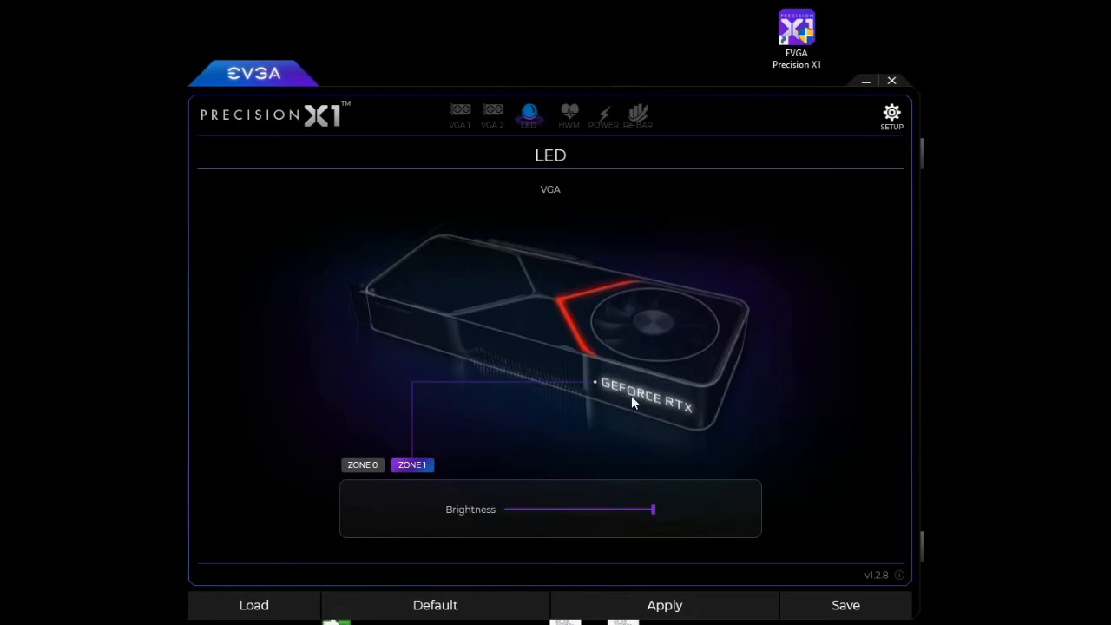
pyautogui.moveTo(653, 511); pyautogui.dragTo(523, 511)
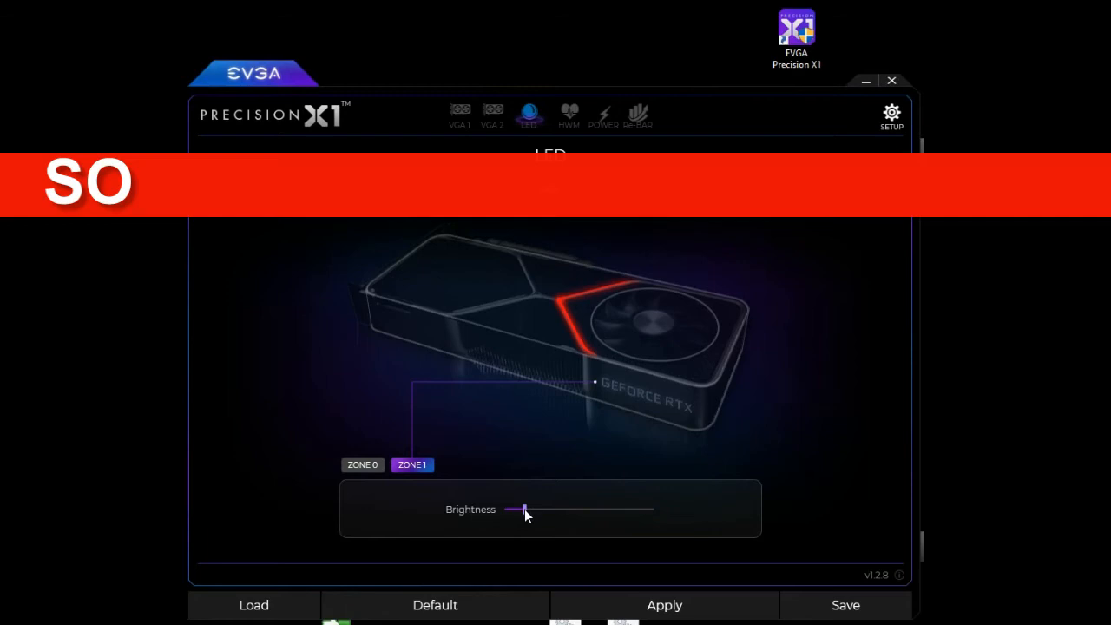